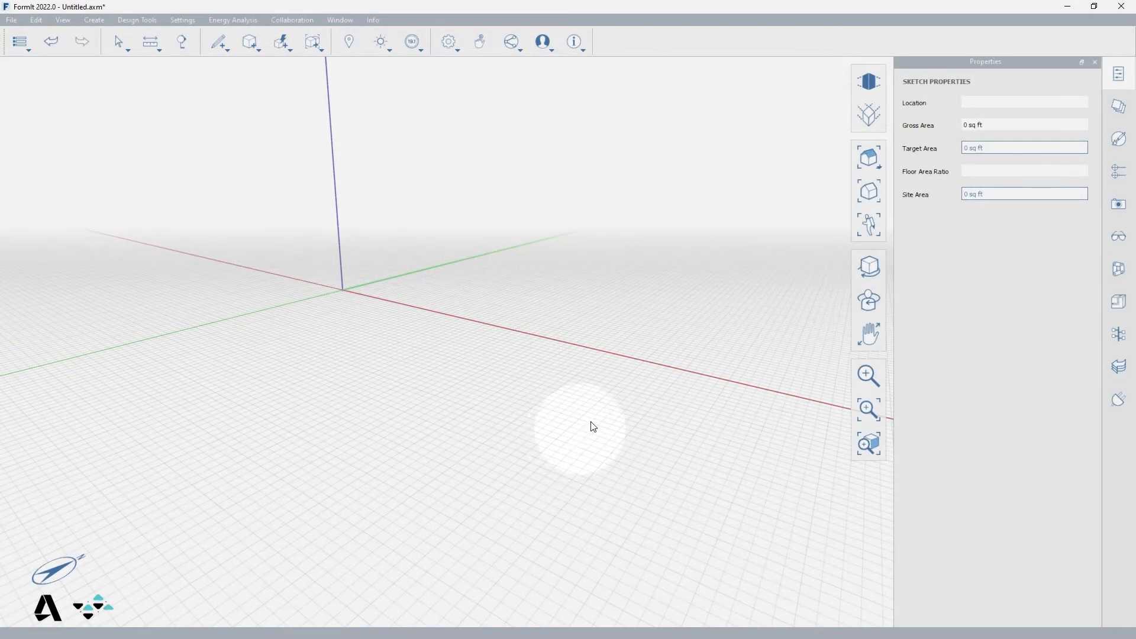
mouse_move(1102, 275)
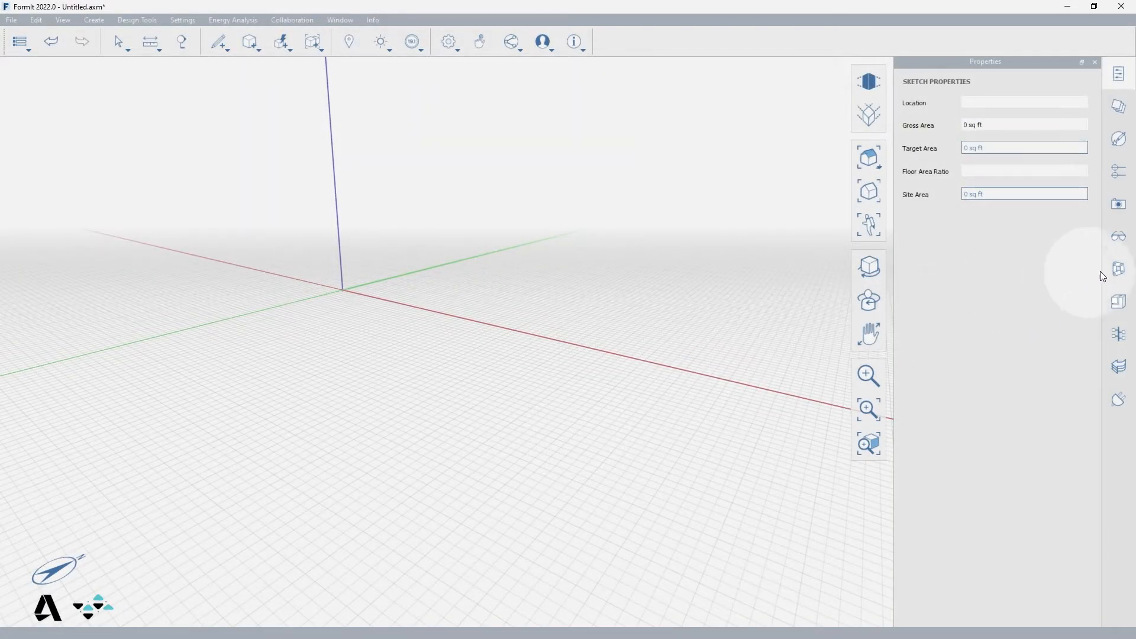
Launch Dynamo with the FormIt Start Template graph and bring up its file options
click(1119, 269)
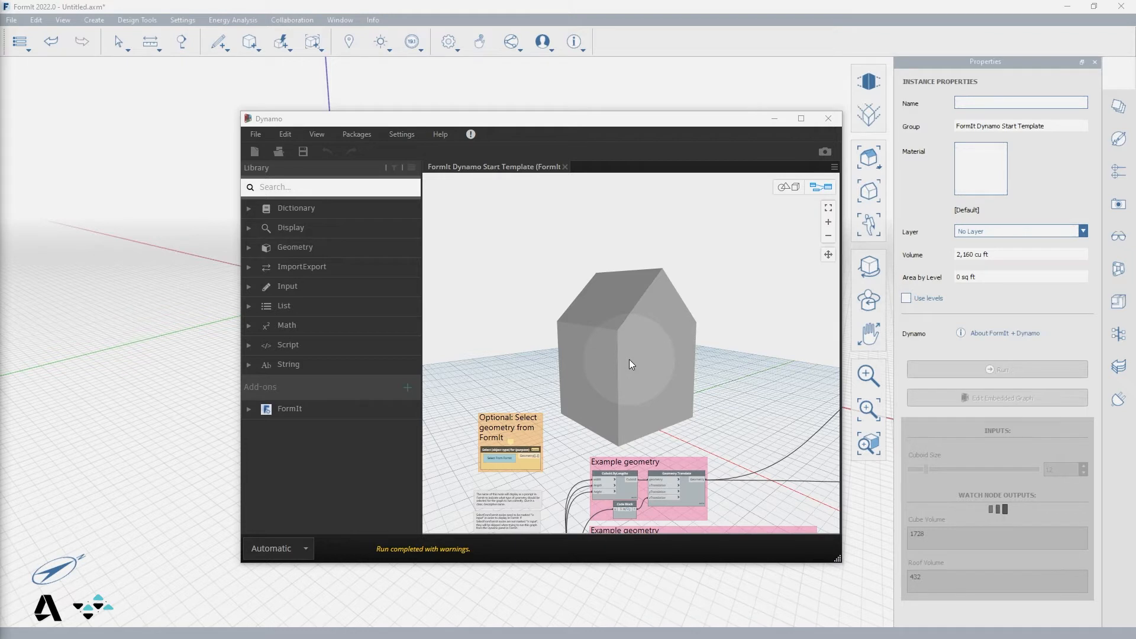
mouse_move(447, 255)
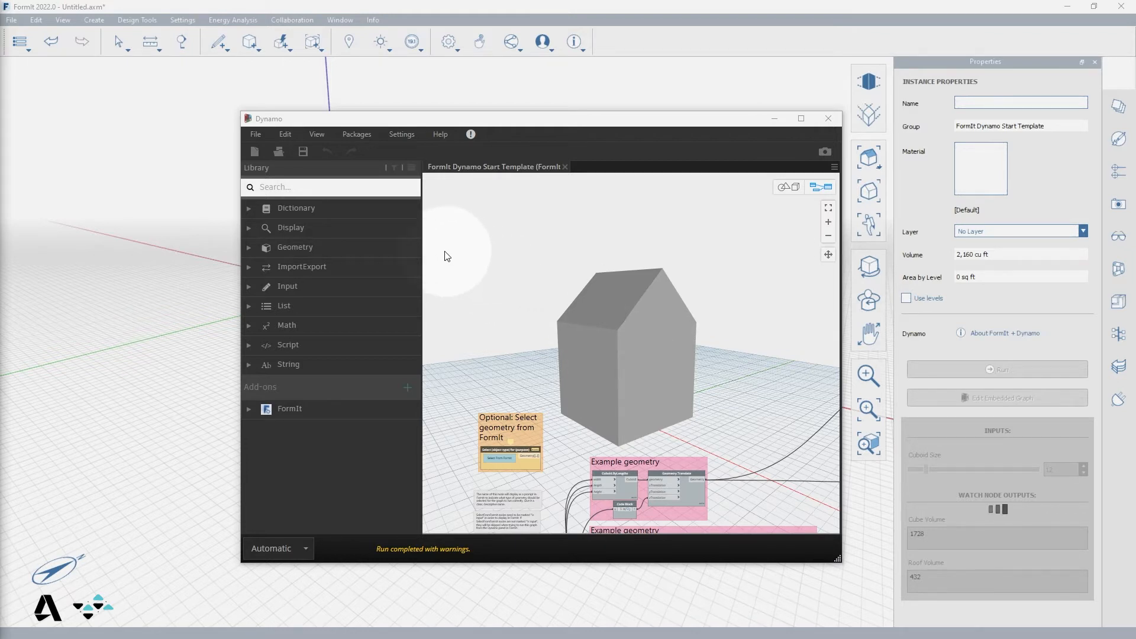
click(256, 134)
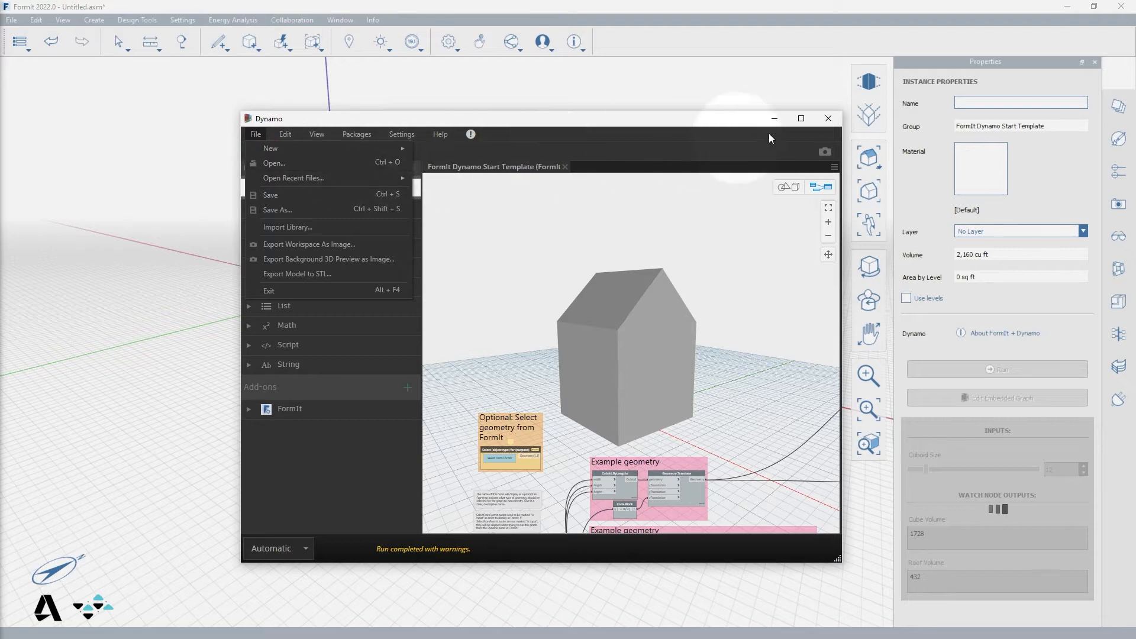
Close Dynamo and choose the Stairs sample from the Dynamo Samples library
click(828, 118)
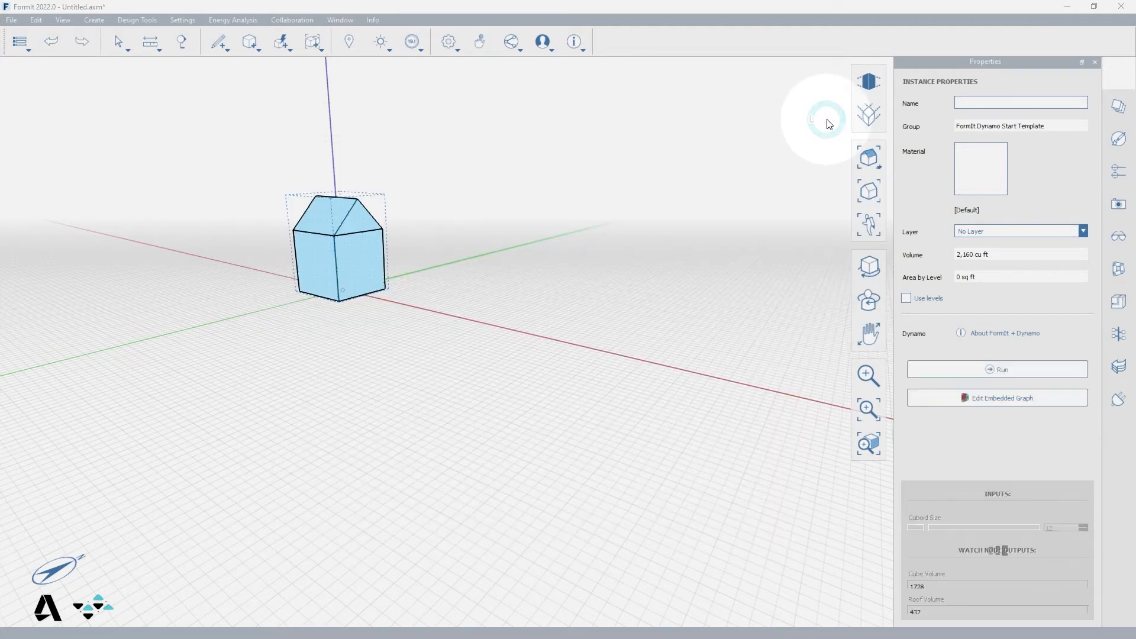
click(1119, 272)
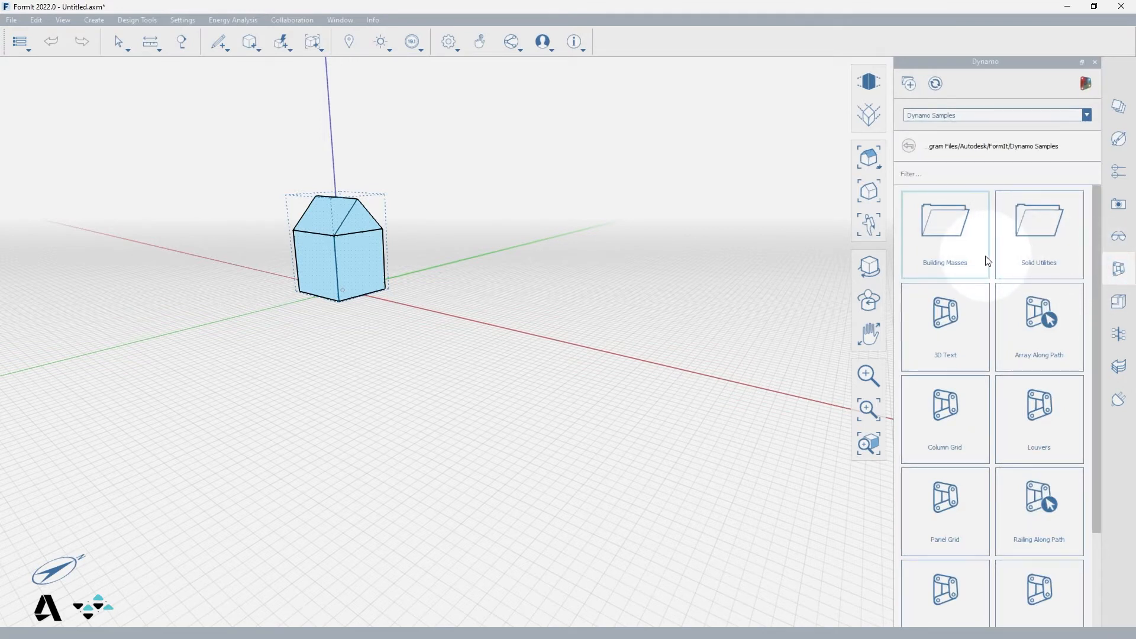
scroll(down, 3)
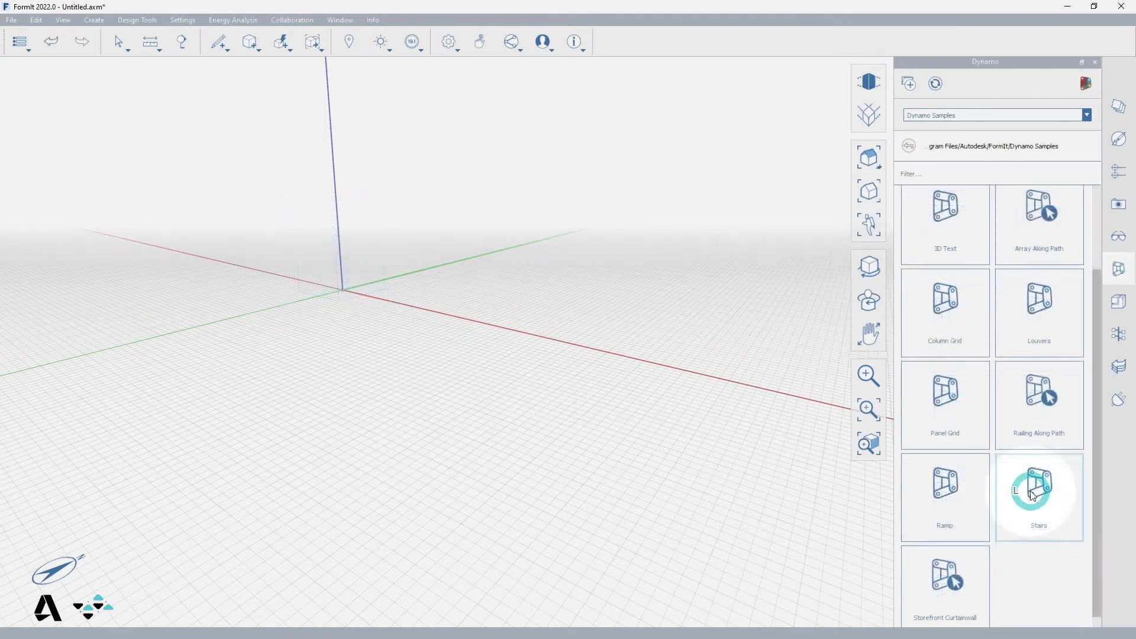
click(1039, 496)
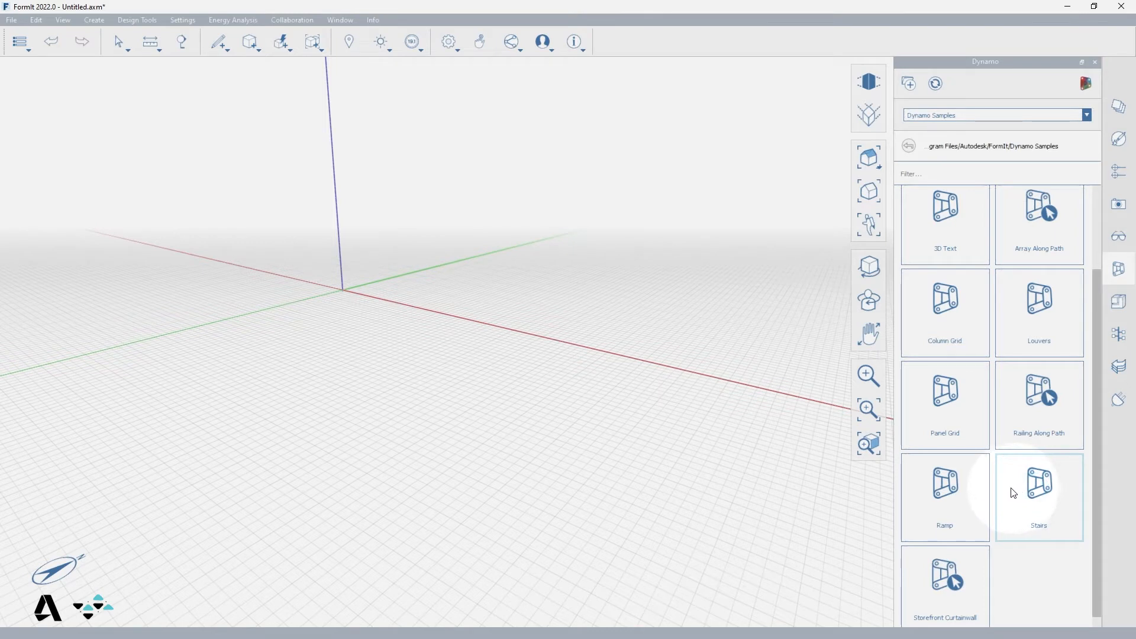
Place the Stairs sample on the ground plane with top, middle and bottom landings
click(1038, 496)
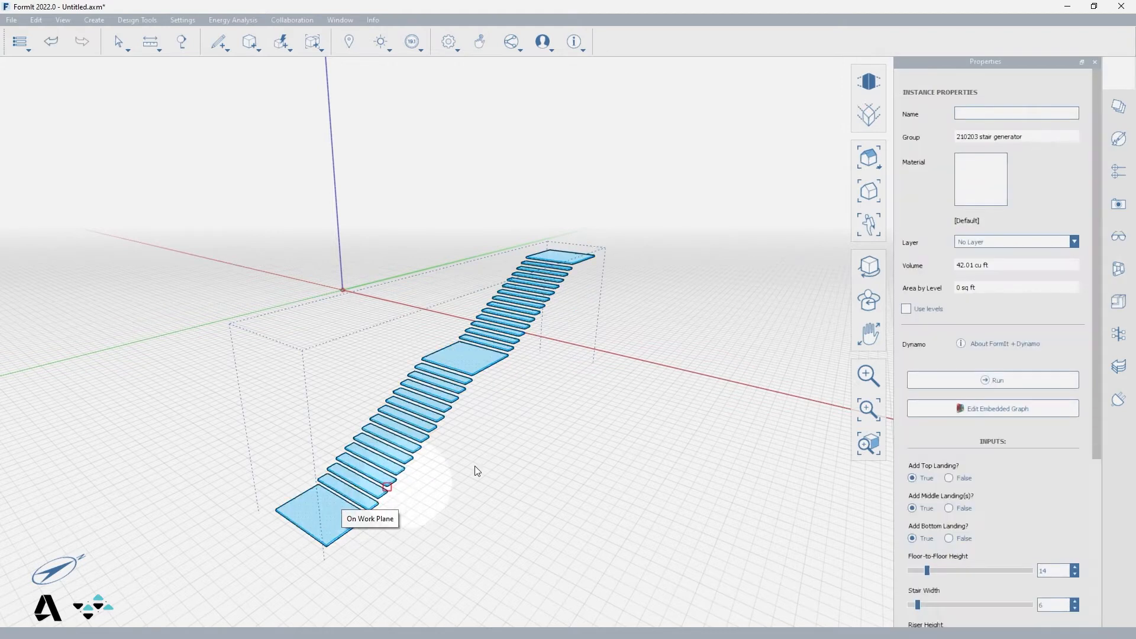
mouse_move(949, 100)
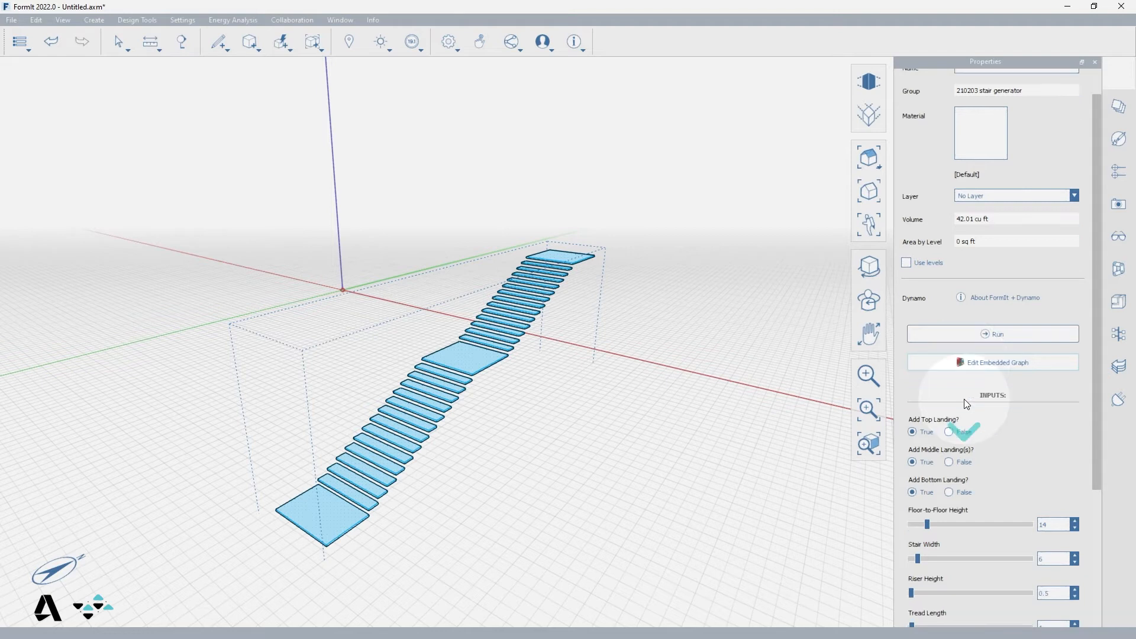
Lower Floor-to-Floor Height to 11 and set Add Middle Landing to False
scroll(down, 3)
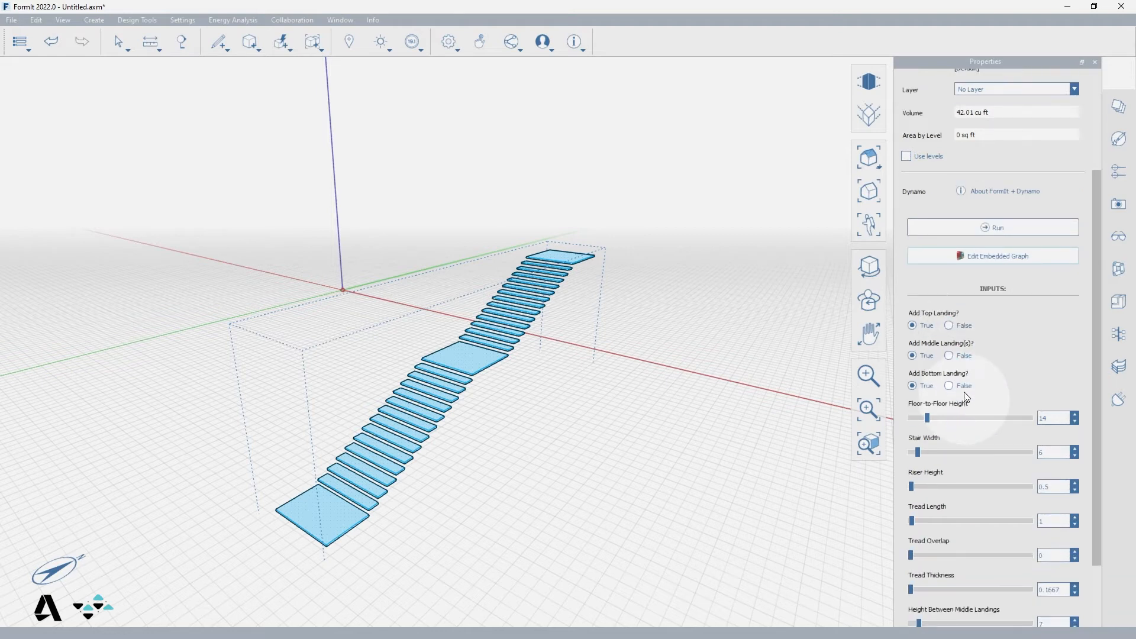
mouse_move(941, 335)
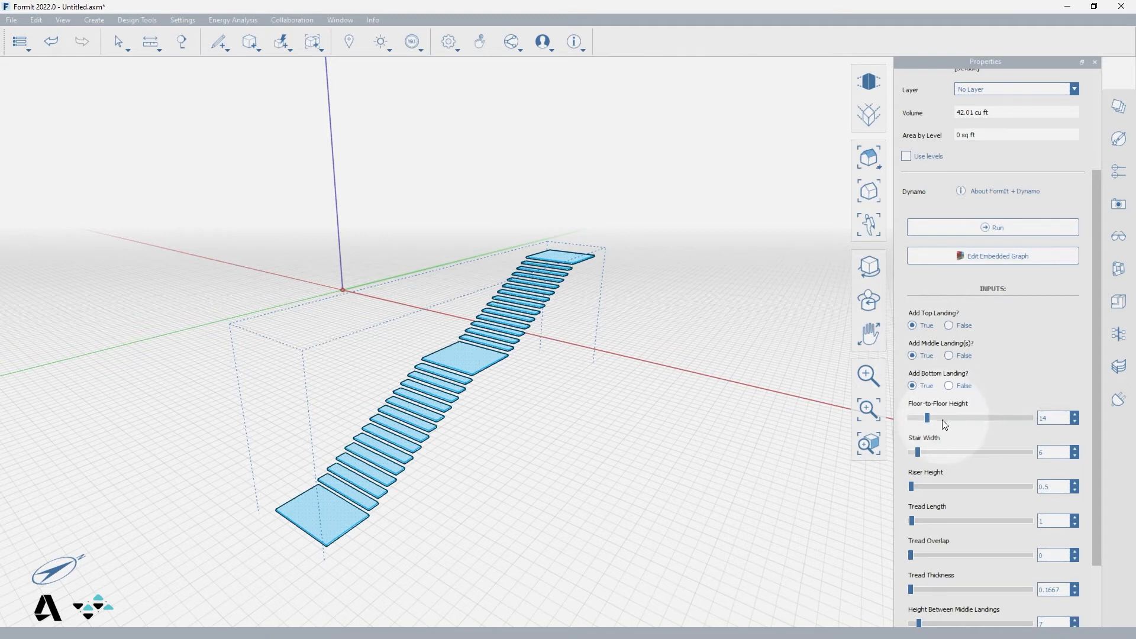
drag(926, 418, 930, 417)
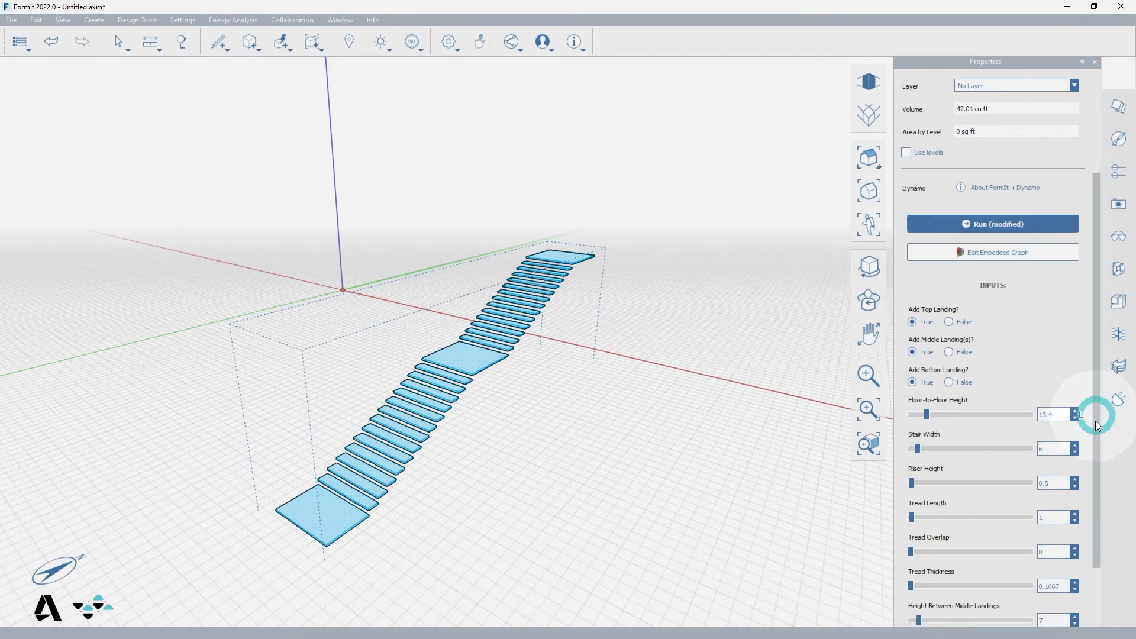
scroll(down, 3)
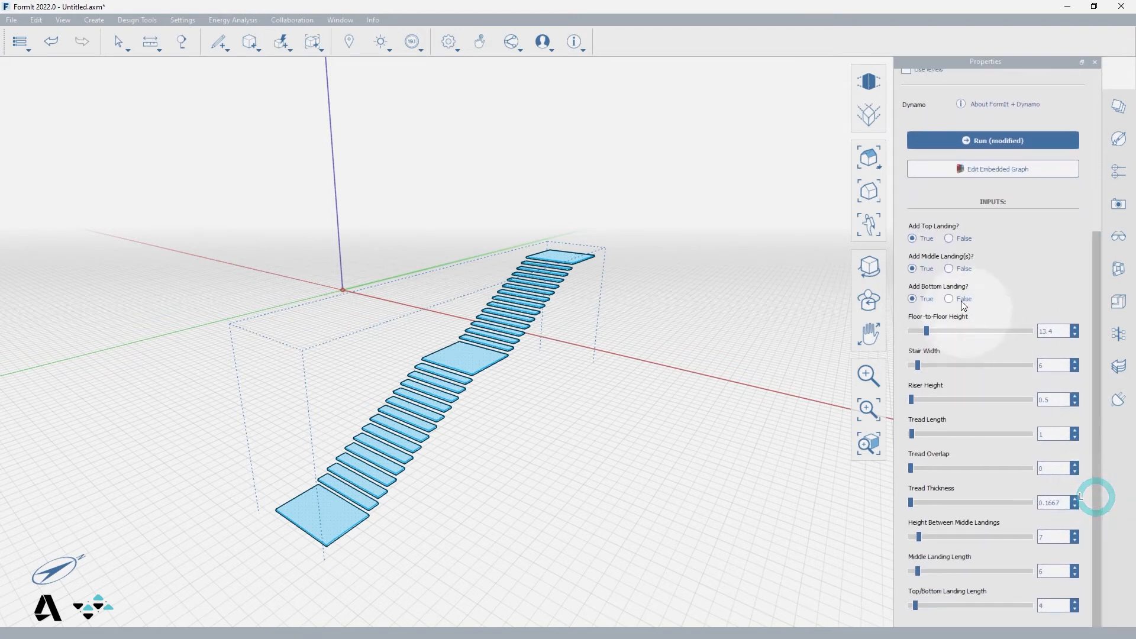
click(949, 268)
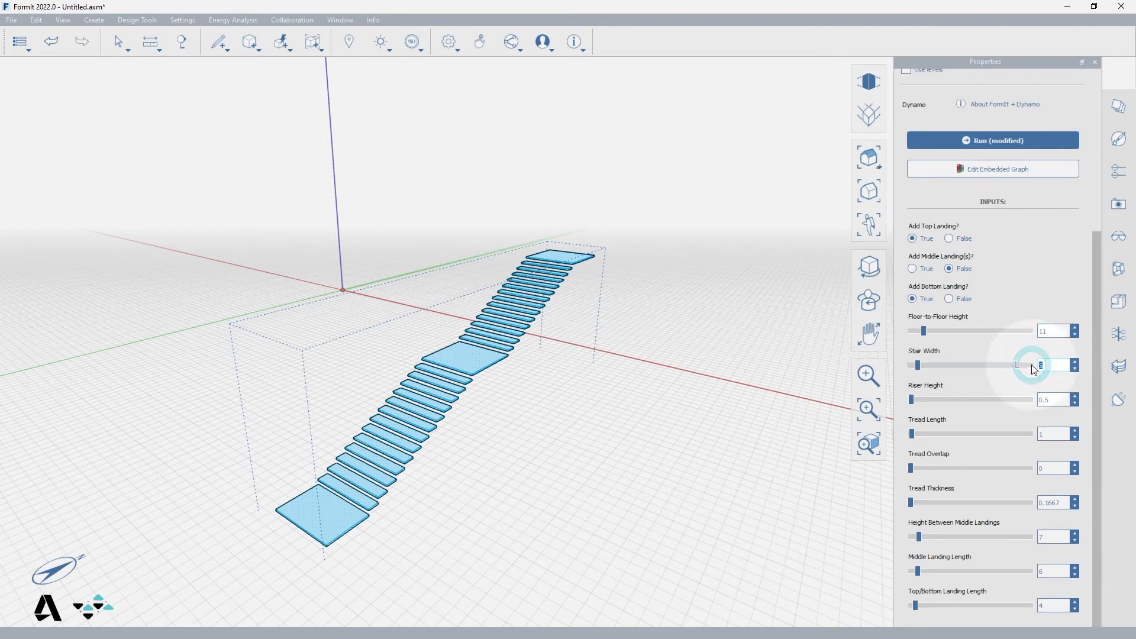
Enter Riser Height 0.583 and Tread Overlap 0.083 in the stair inputs
click(1051, 399)
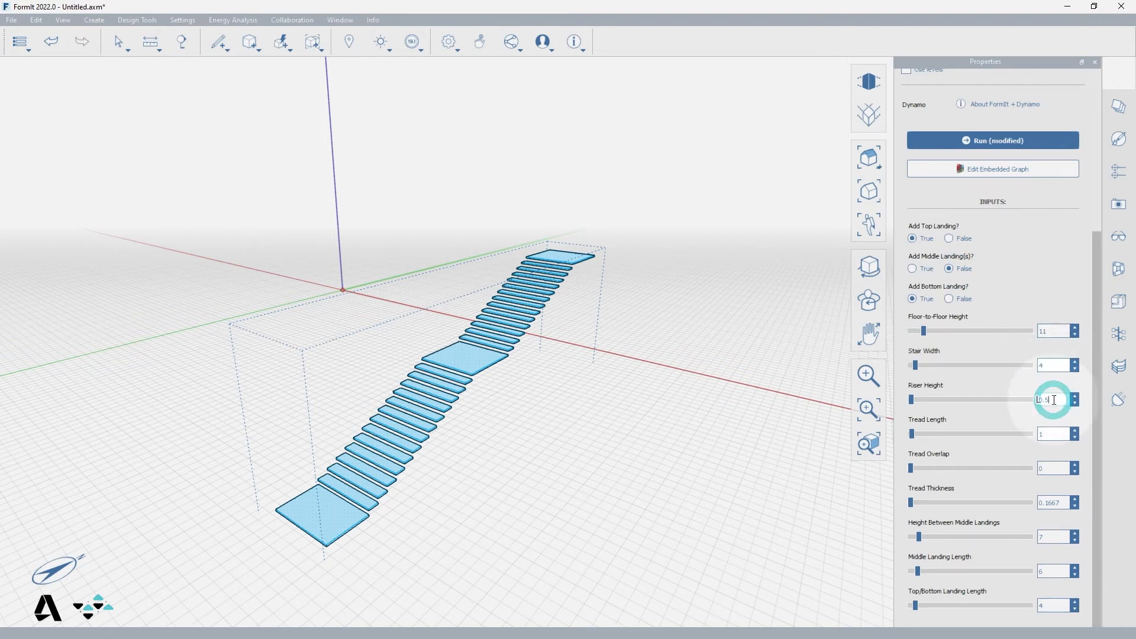
text(0.583)
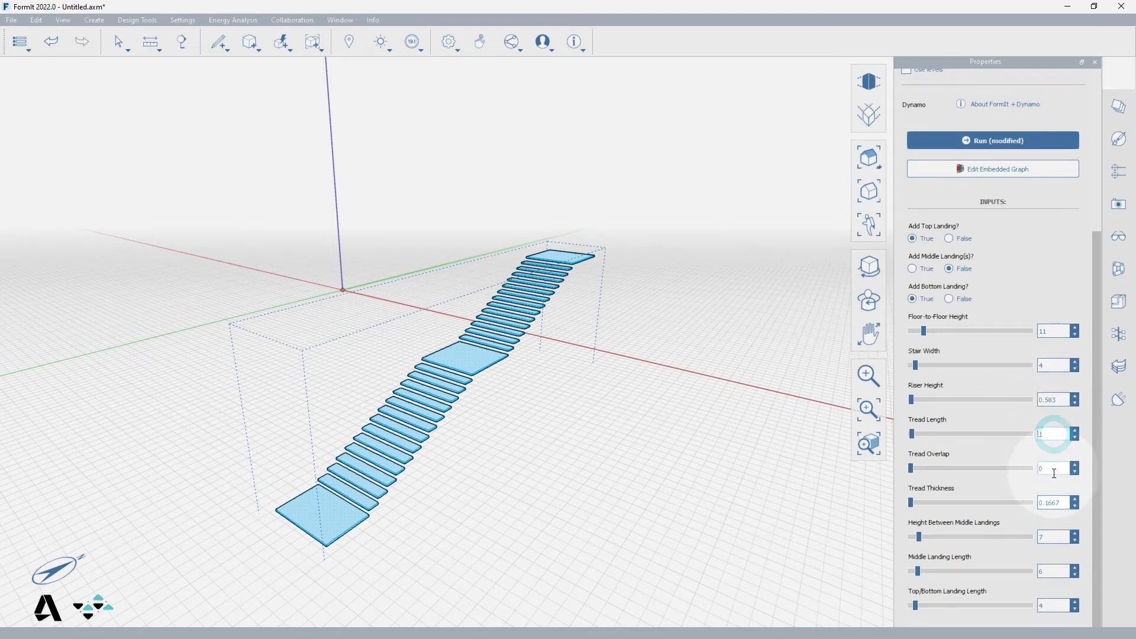
click(1051, 468)
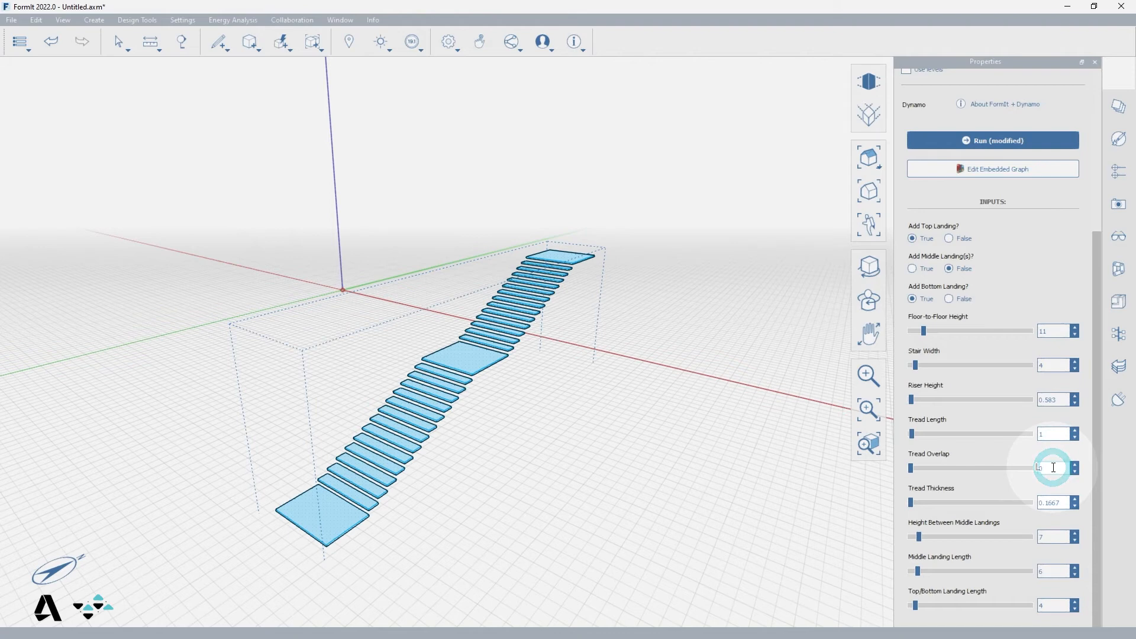
text(0.0833)
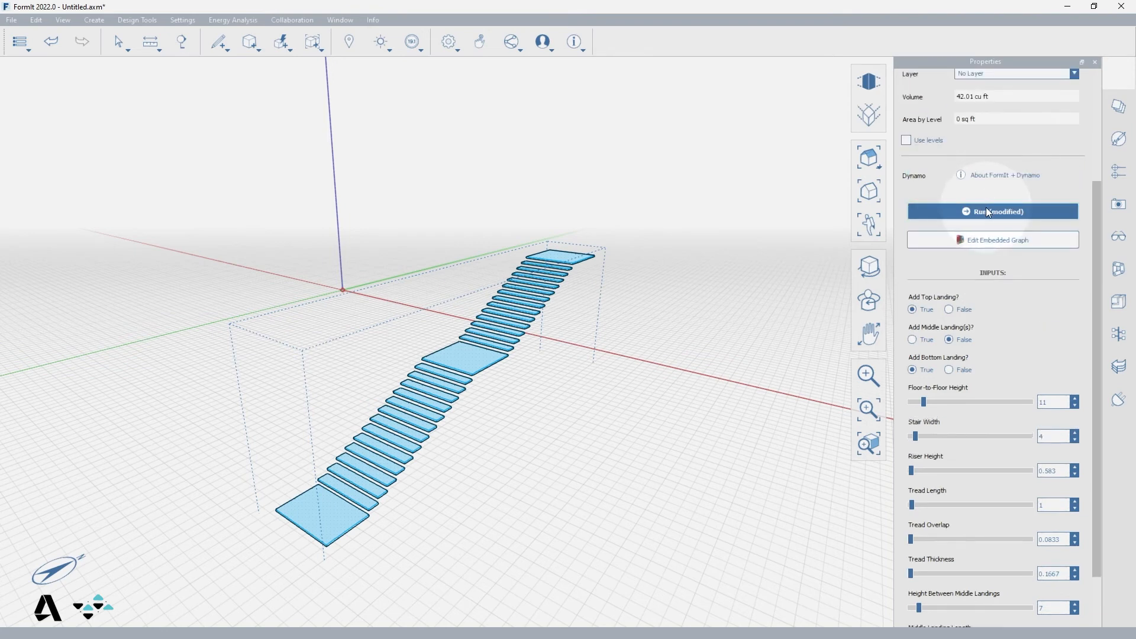
Regenerate the stair as a single shorter flight without a middle landing
click(992, 211)
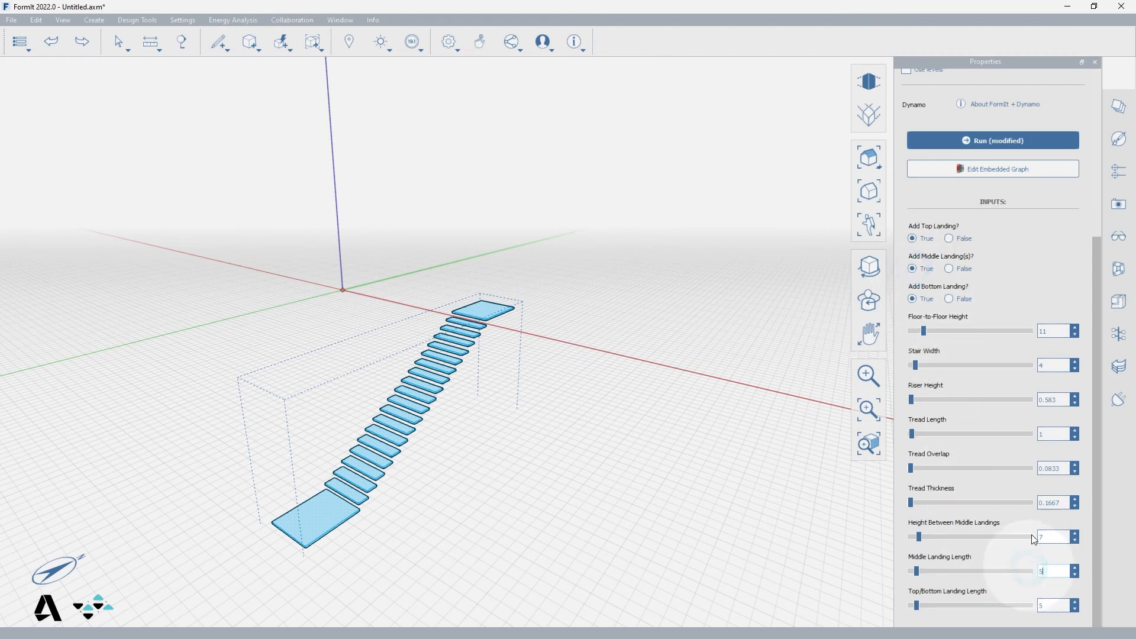
Re-enable the middle landing with landing lengths of 5 and rerun the stair
click(993, 140)
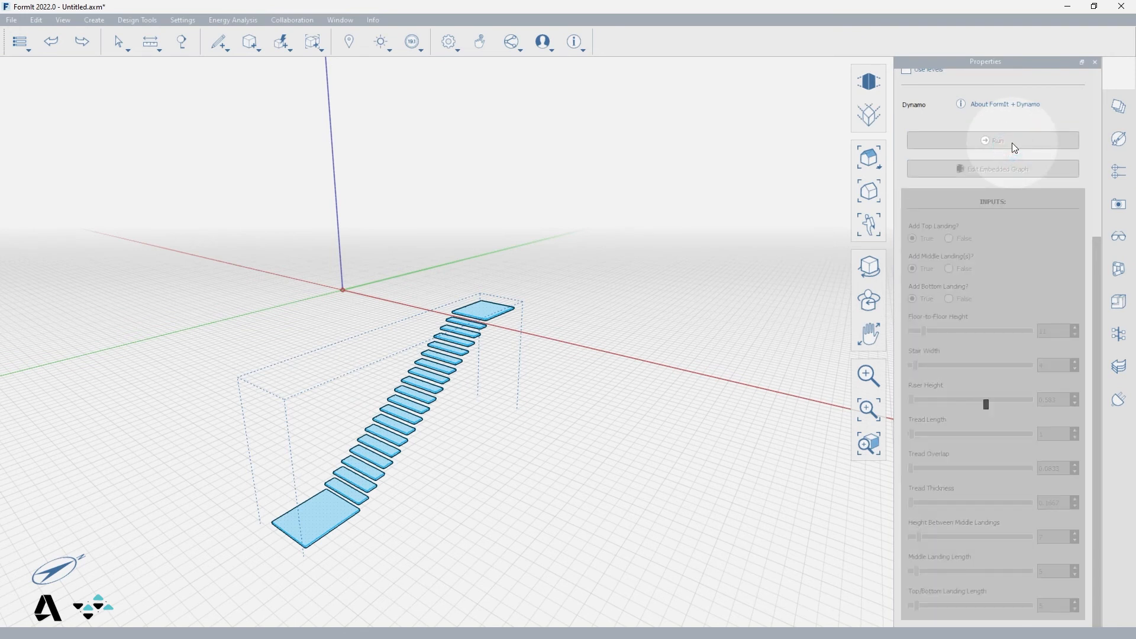
click(992, 140)
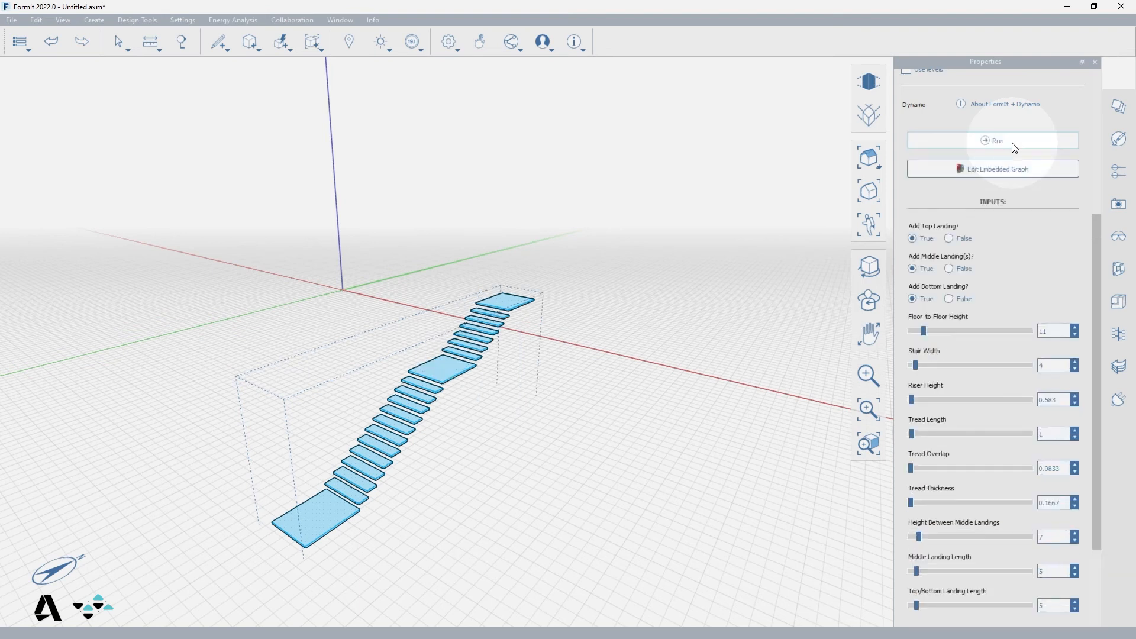